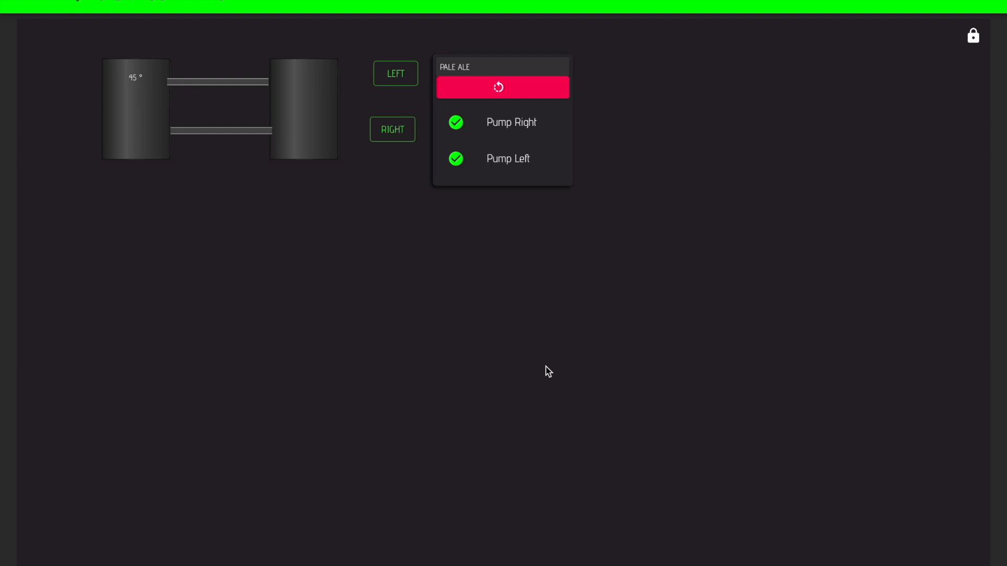
mouse_move(532, 274)
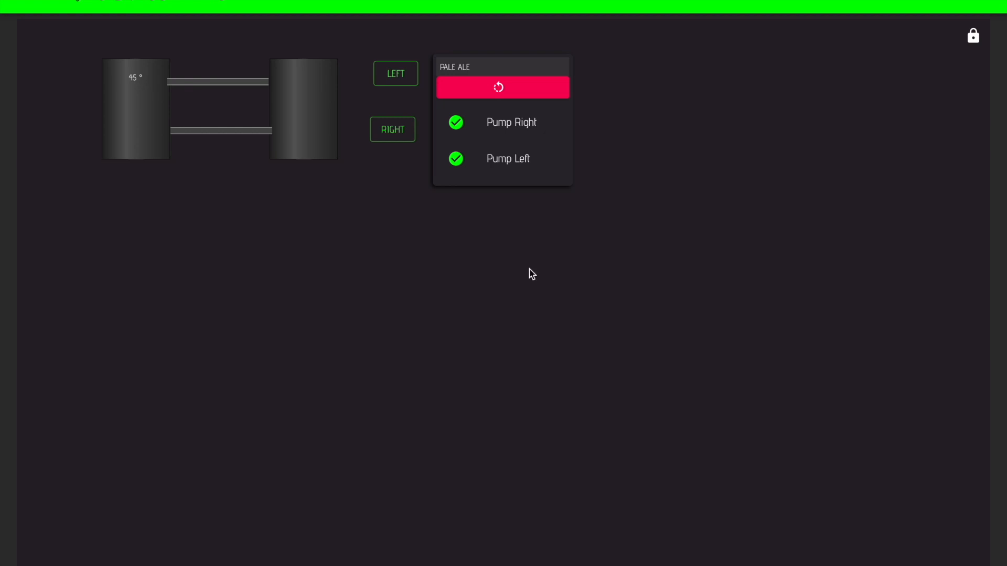
Reset the completed PALE ALE profile and start its mash steps again
click(503, 87)
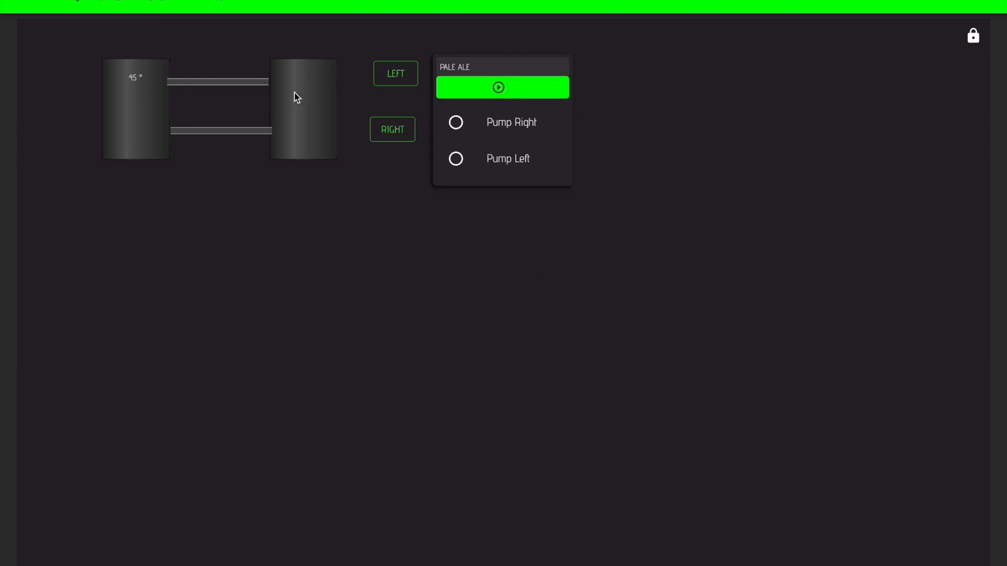
mouse_move(521, 125)
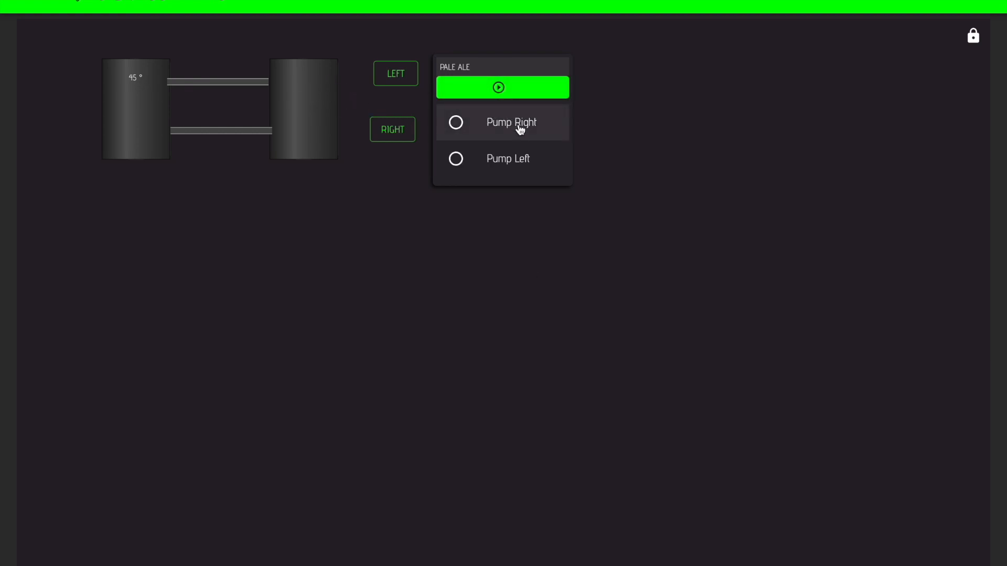
mouse_move(520, 161)
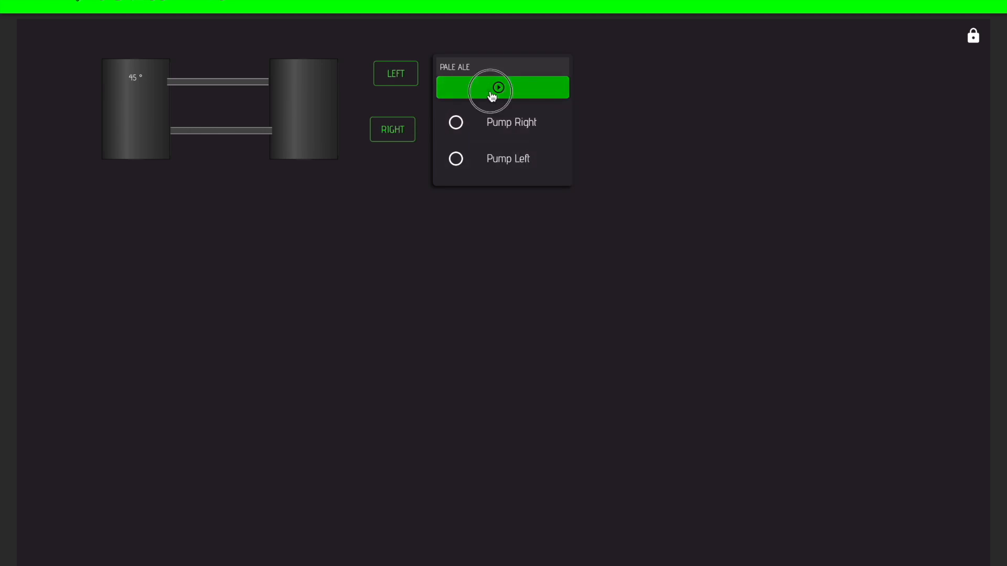
click(497, 87)
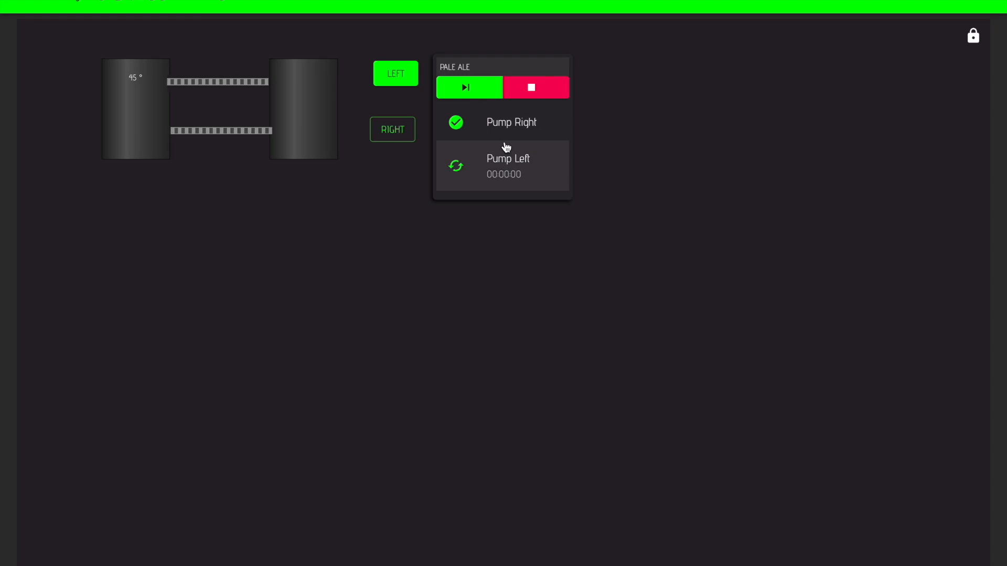
Stop and restart the PALE ALE profile, then pause and resume the Pump Right step
click(536, 87)
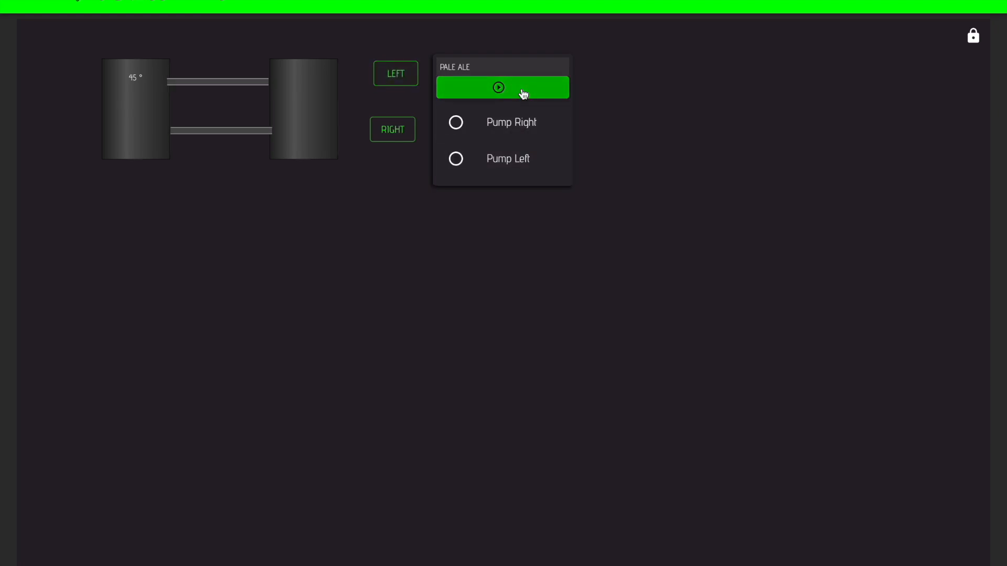
click(501, 87)
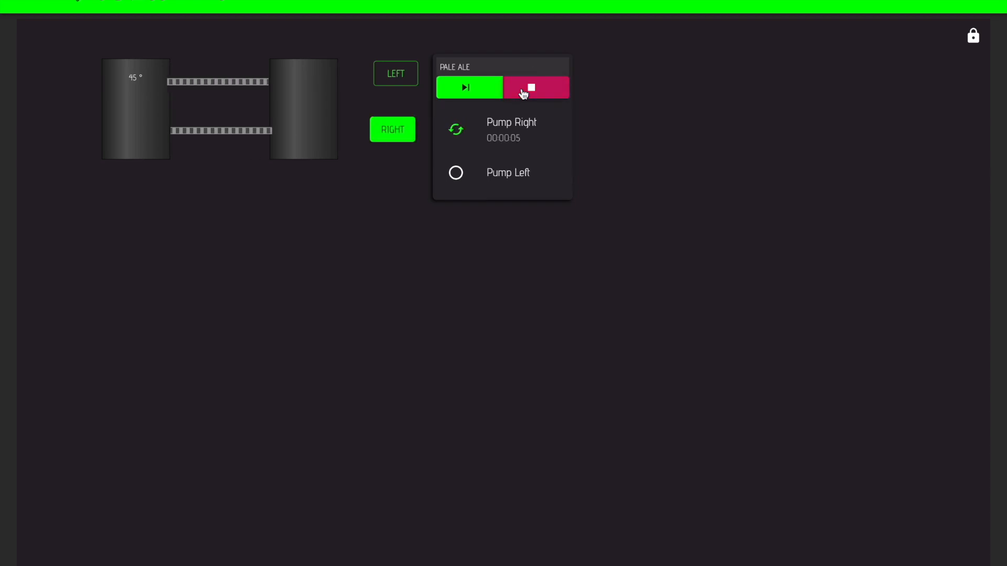
click(536, 87)
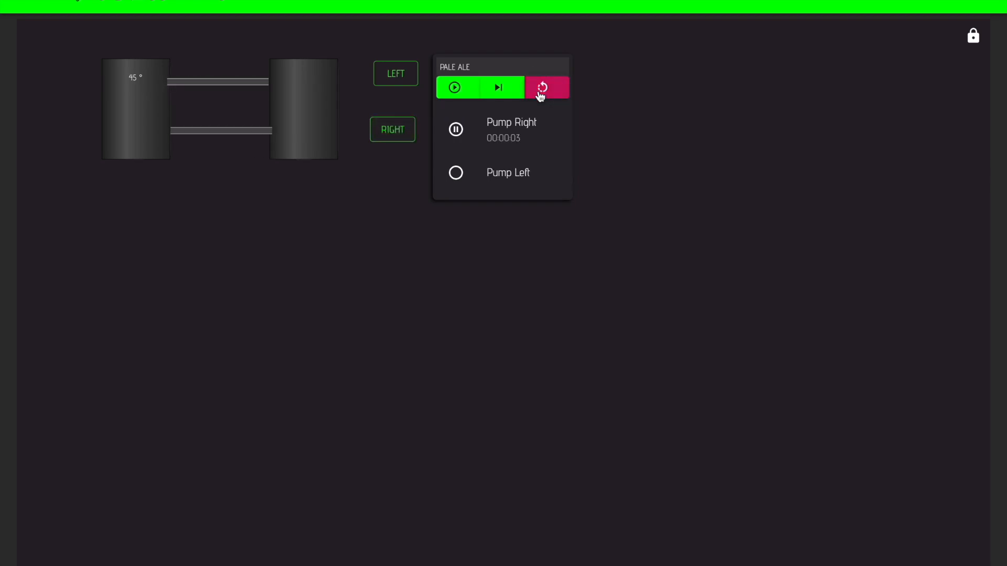
mouse_move(494, 122)
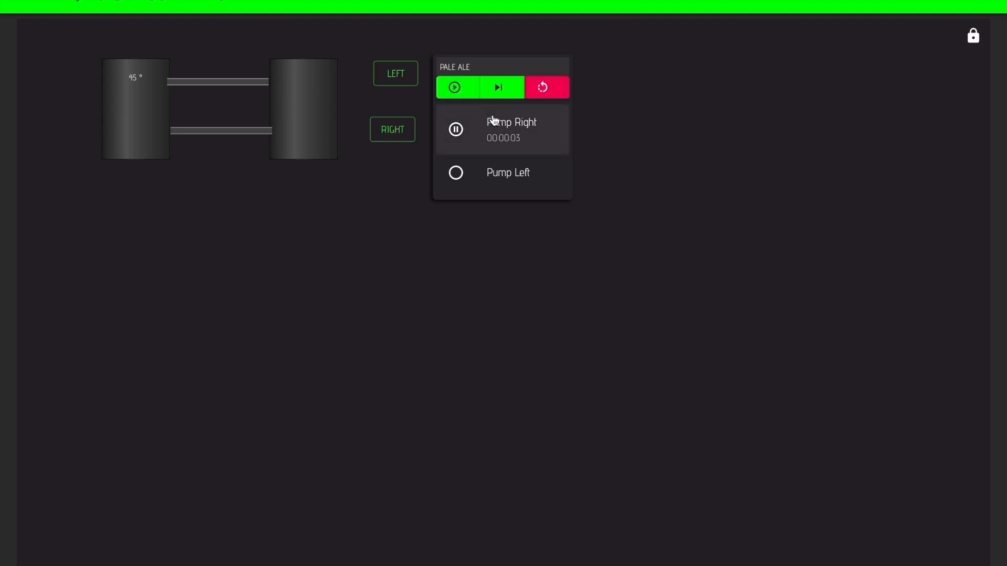
mouse_move(457, 93)
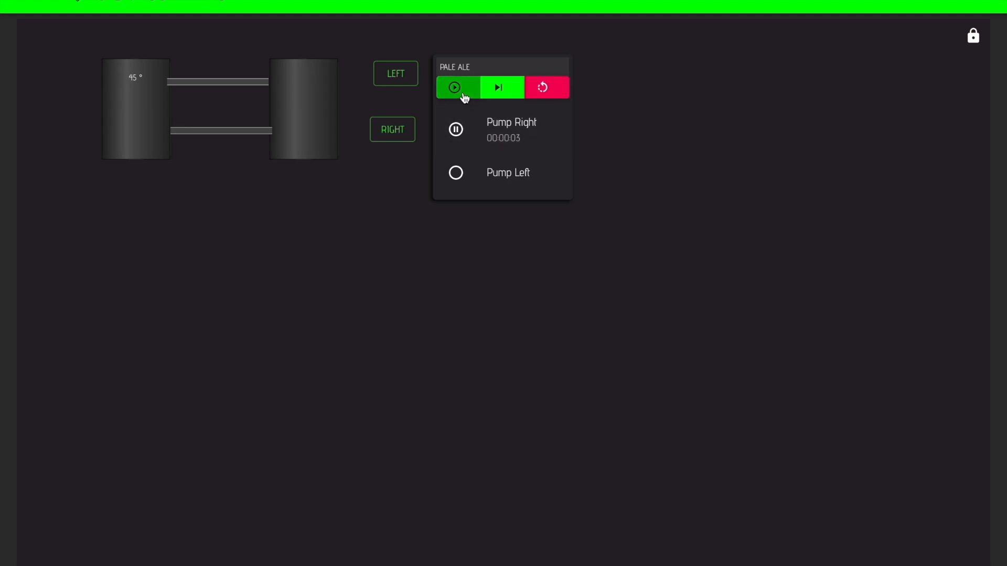
click(454, 87)
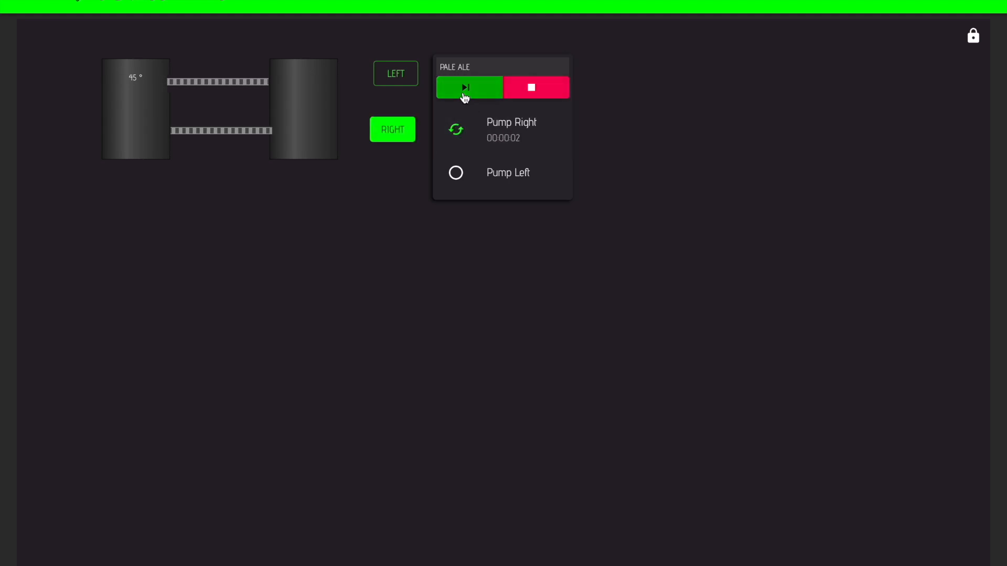
Skip to the next mash step, pause it, and reset the PALE ALE profile
click(536, 87)
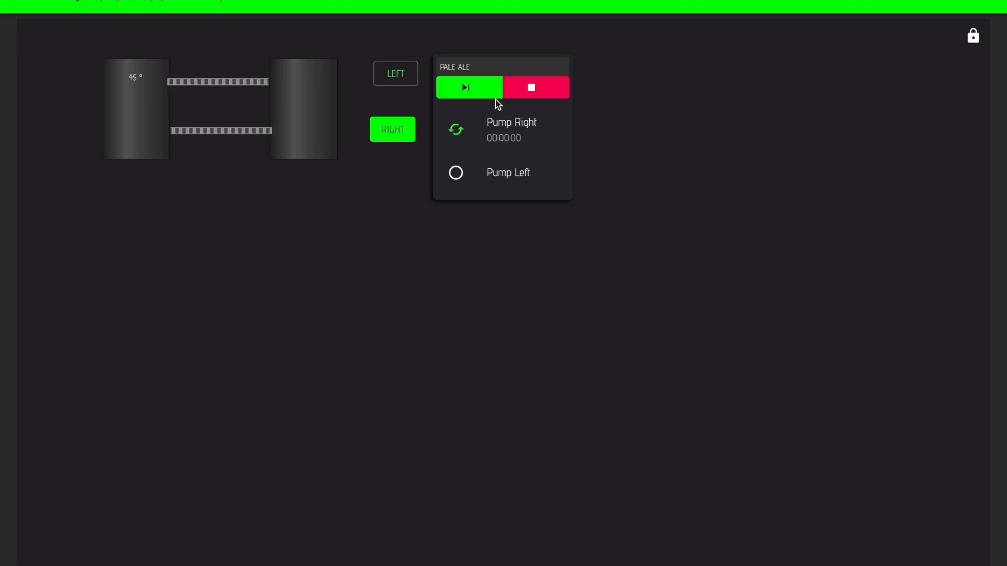
click(465, 87)
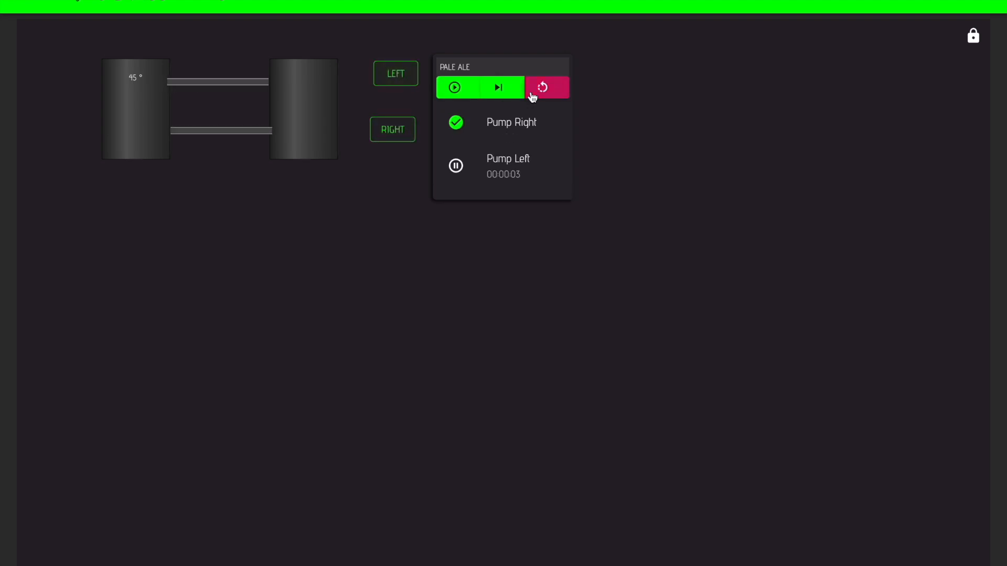
click(547, 87)
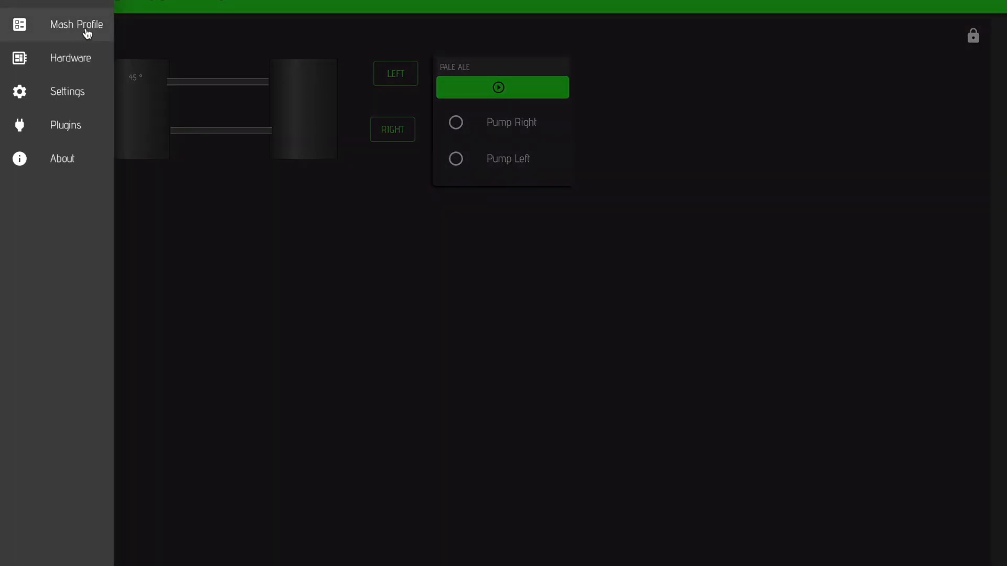
Add a new mash step named 'Step 1' with ActorStep logic in the PALE ALE profile
click(75, 25)
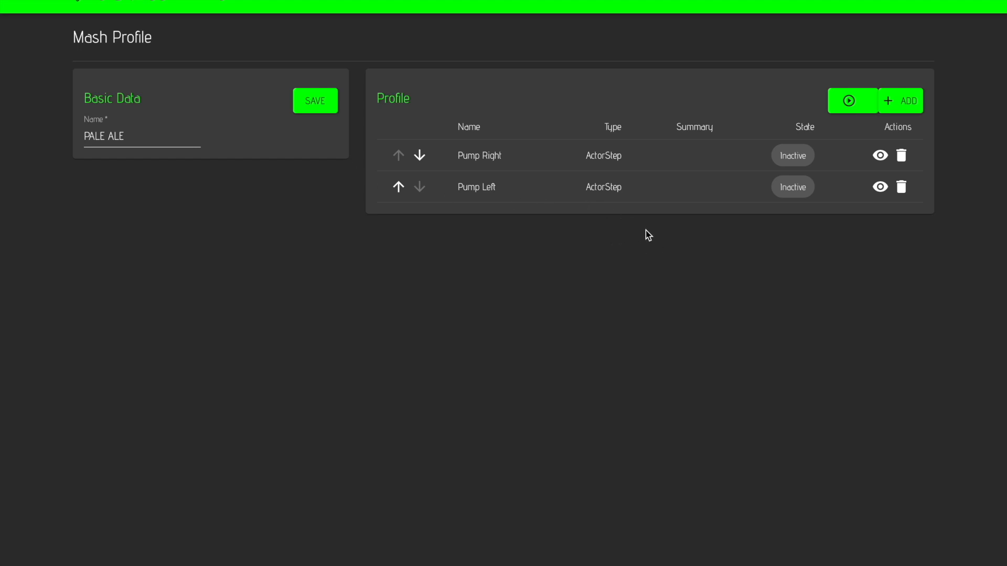
click(899, 100)
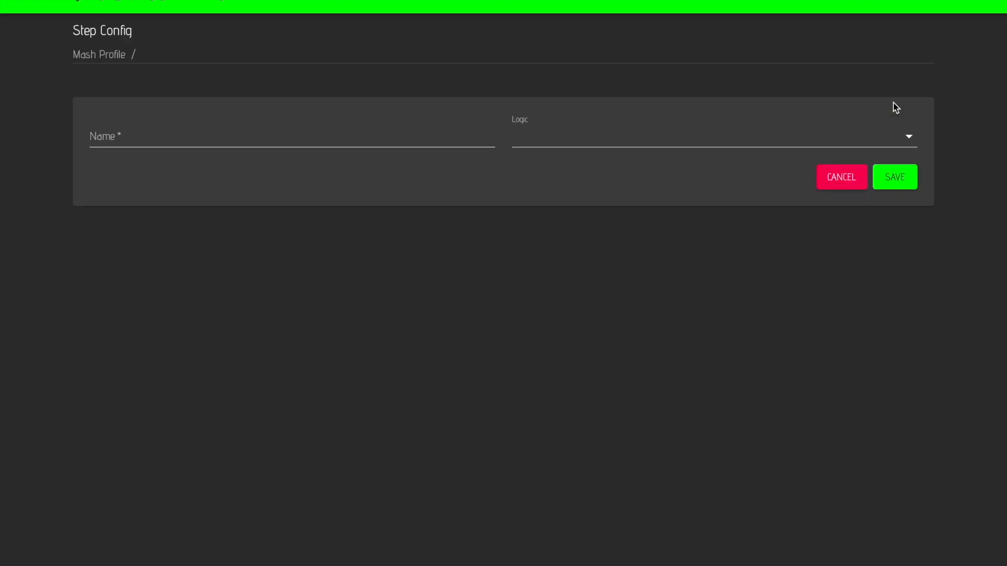
click(290, 135)
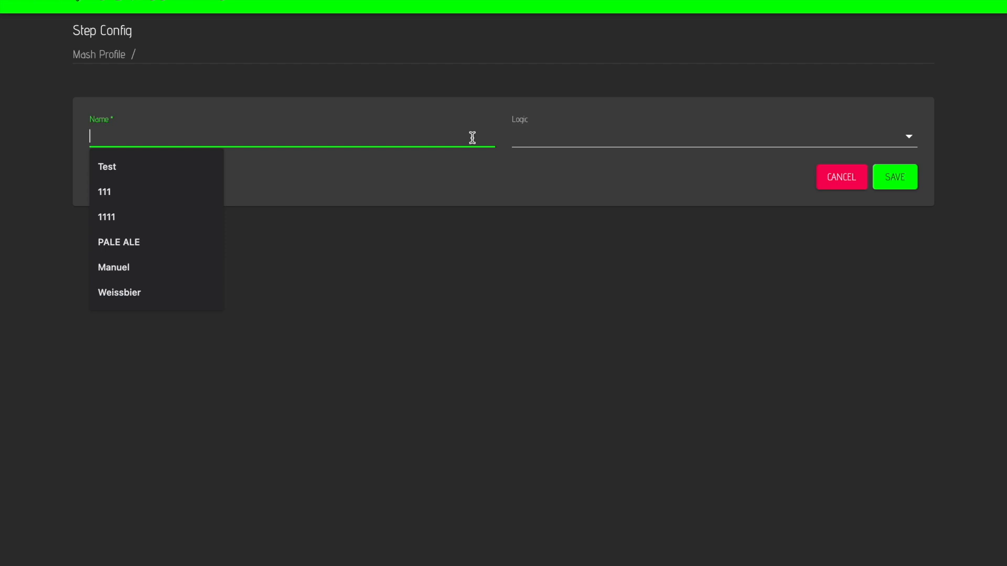
text(Step 1)
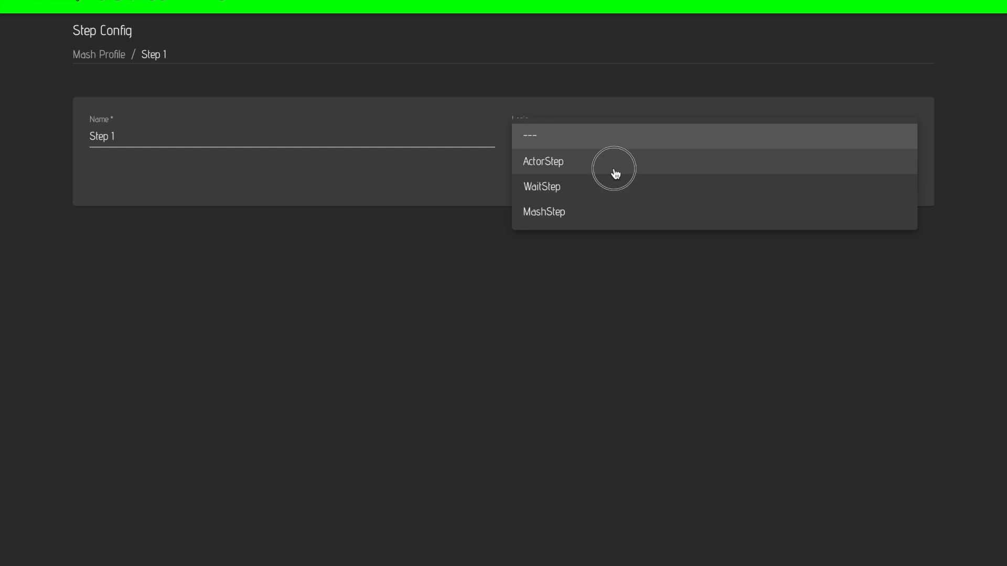
click(542, 162)
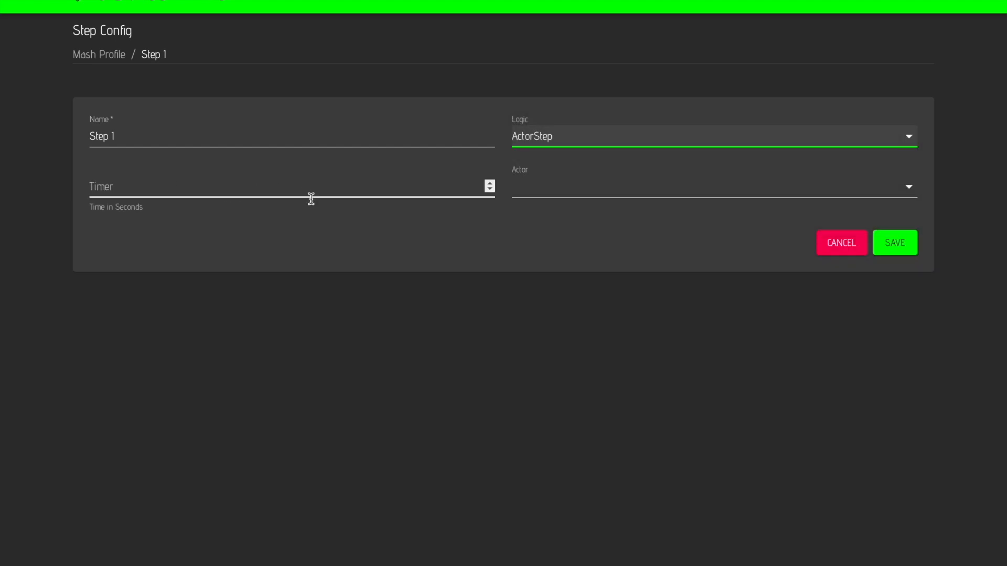
mouse_move(152, 219)
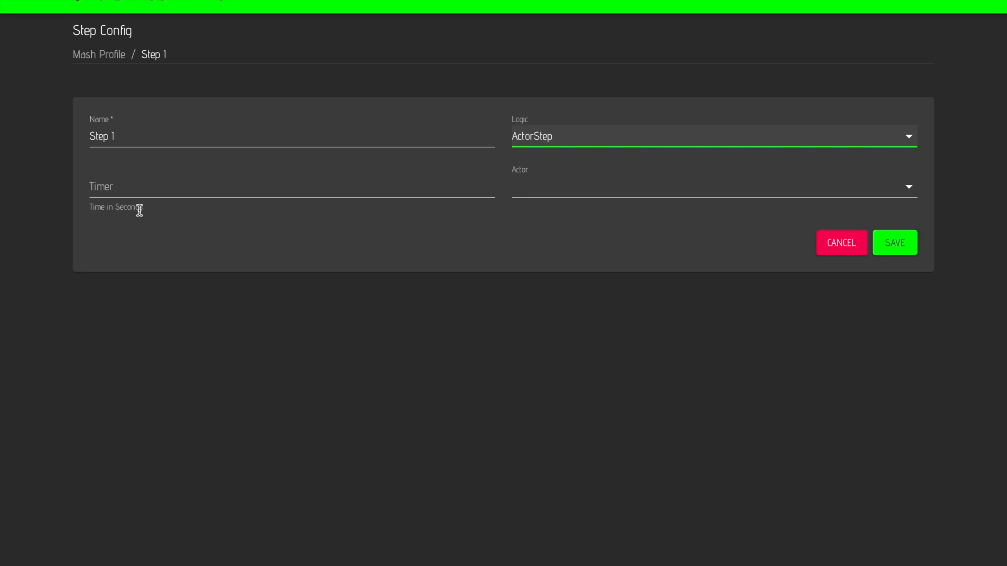
mouse_move(543, 199)
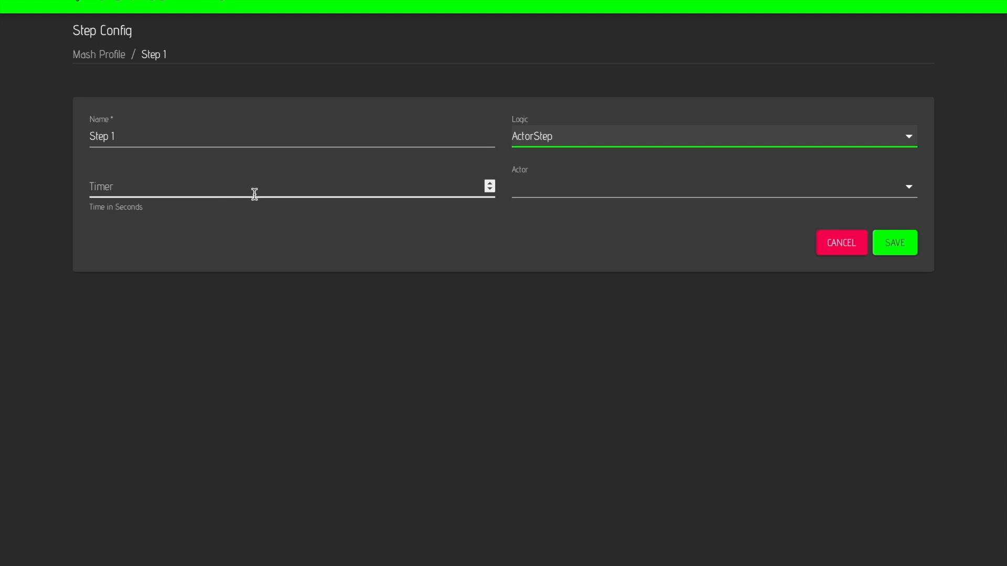
click(709, 186)
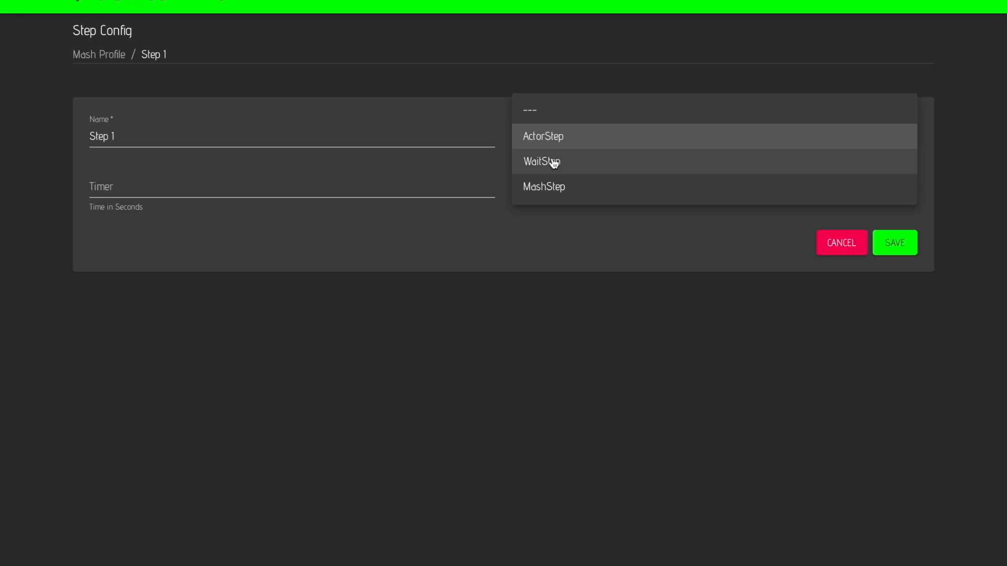
Try WaitStep and MashStep logic, then cancel the new step back to the profile
click(541, 162)
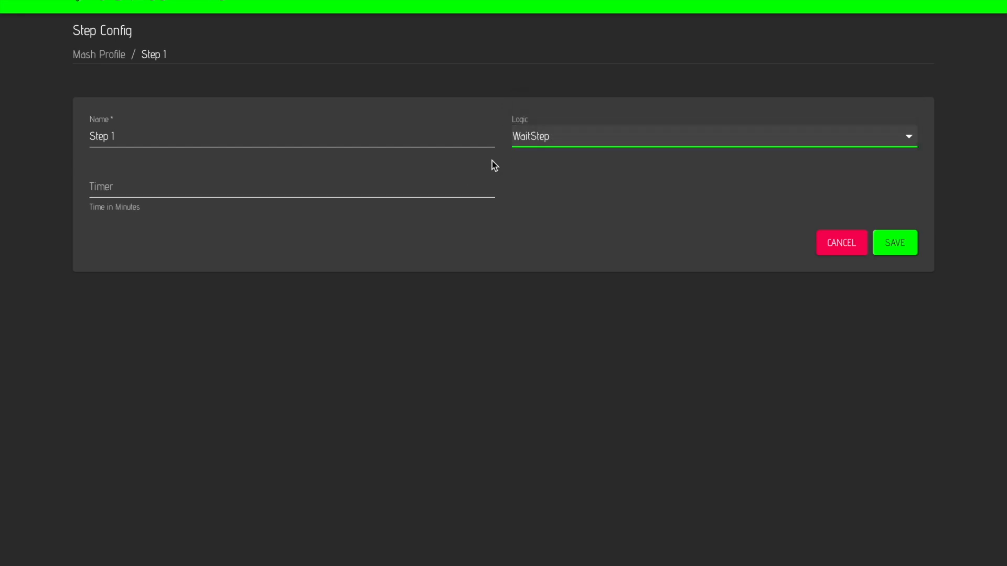
click(713, 135)
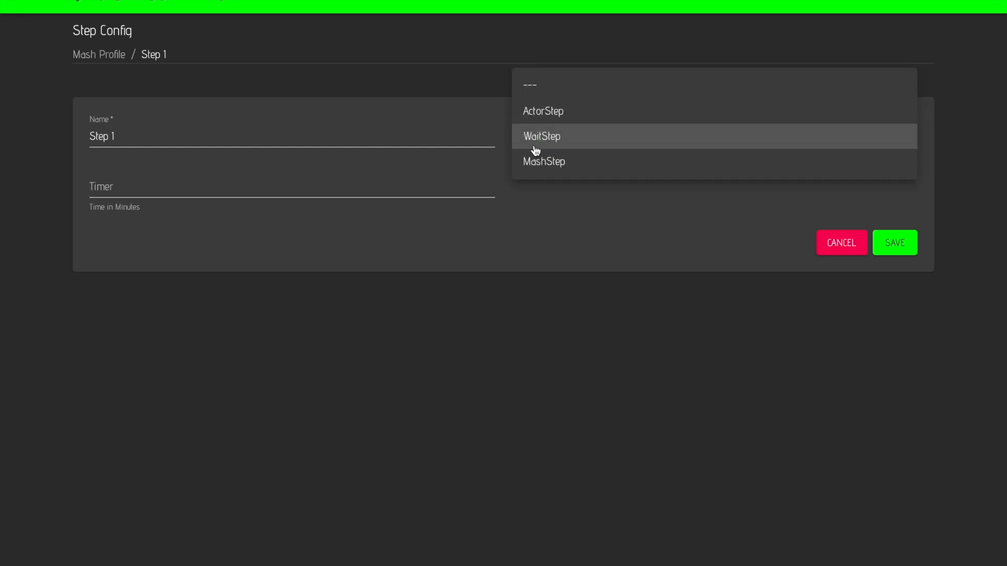
click(544, 161)
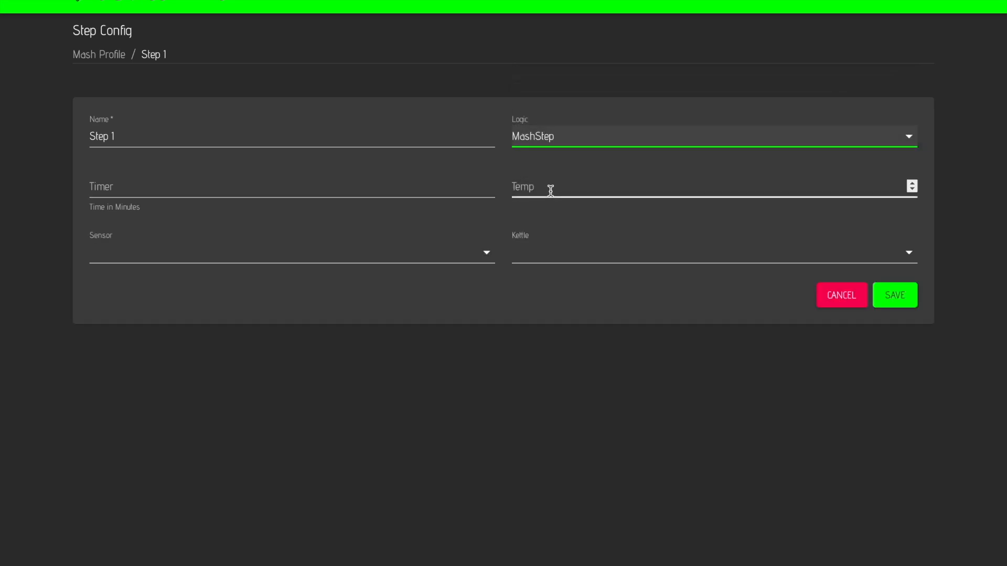
mouse_move(401, 264)
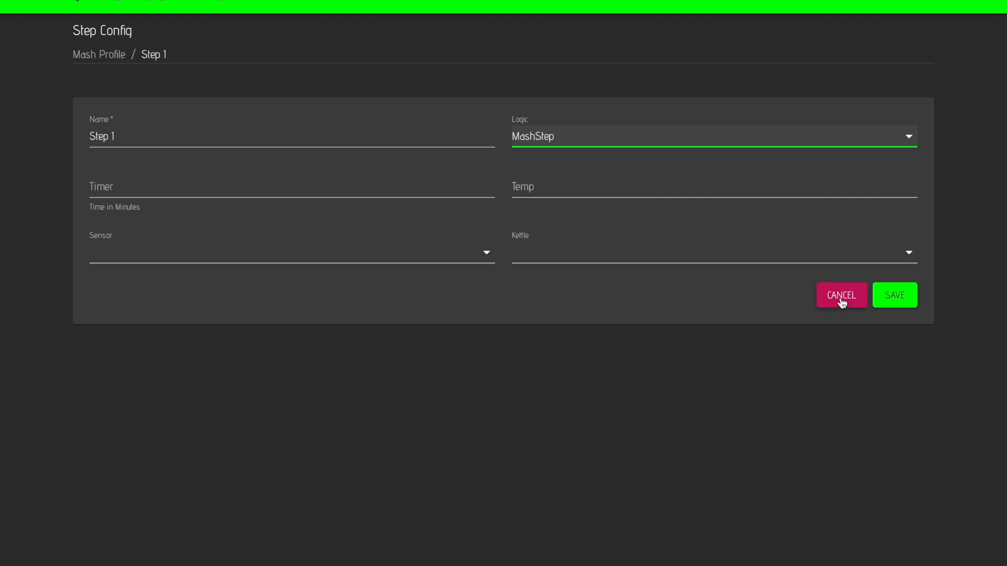
click(842, 296)
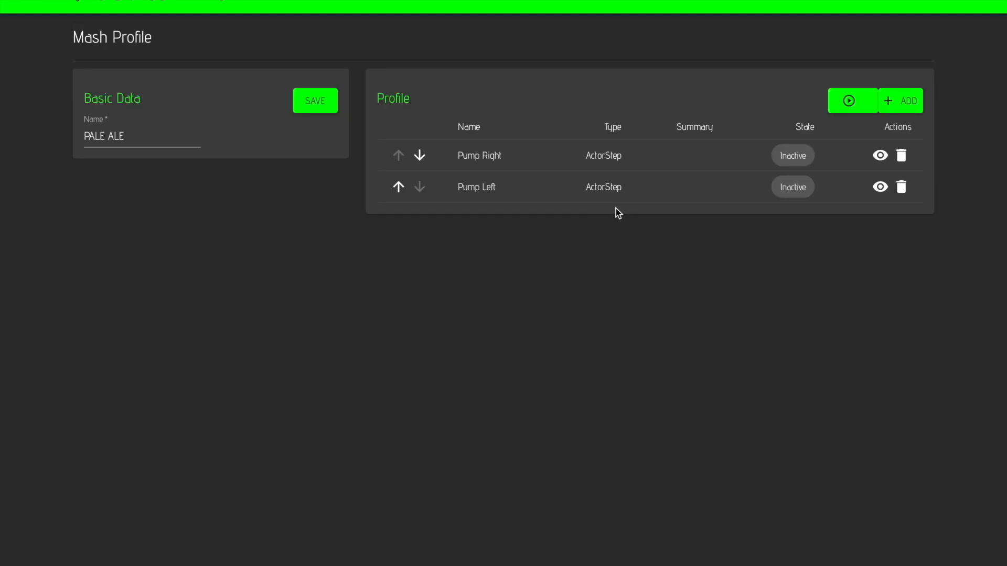
Move Pump Right below Pump Left so Pump Left runs first, then return to the dashboard
click(419, 155)
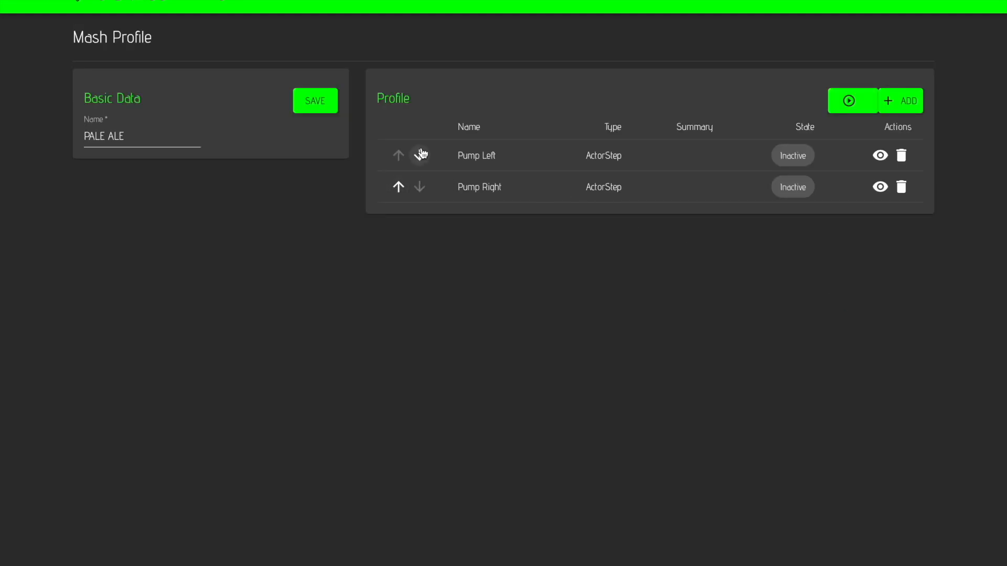
mouse_move(420, 155)
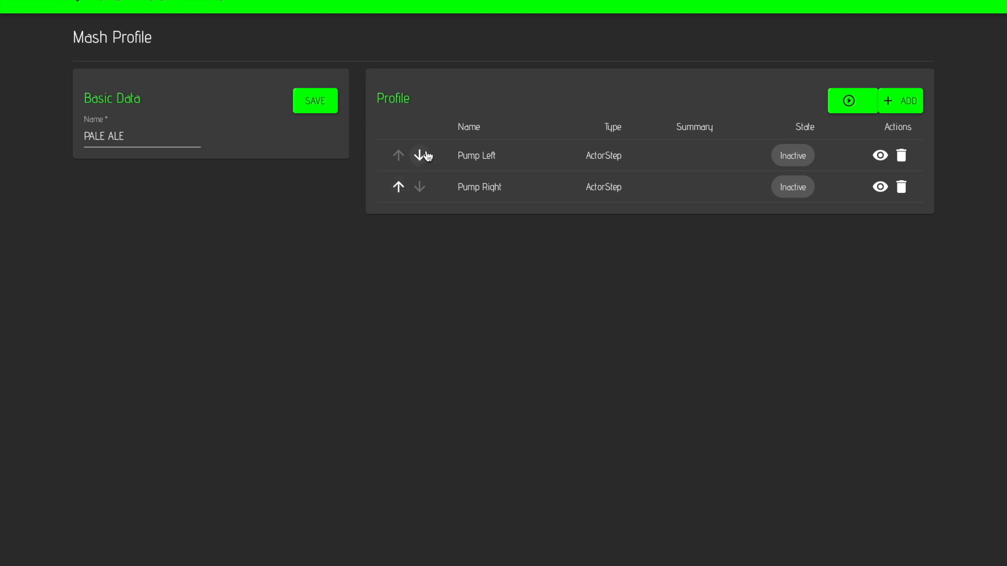
mouse_move(351, 158)
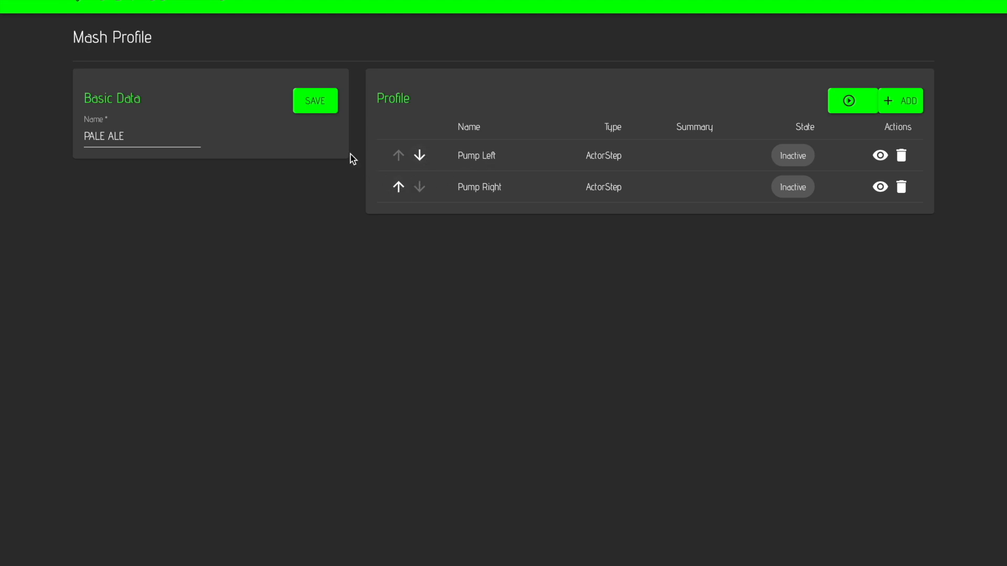
click(19, 6)
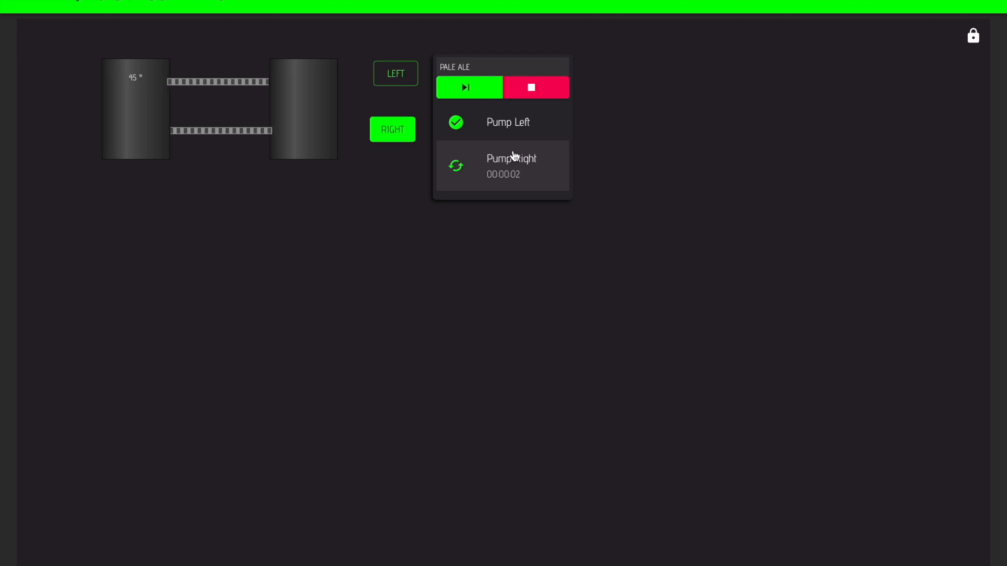
Run the reordered PALE ALE profile until Pump Left and Pump Right both finish
click(536, 87)
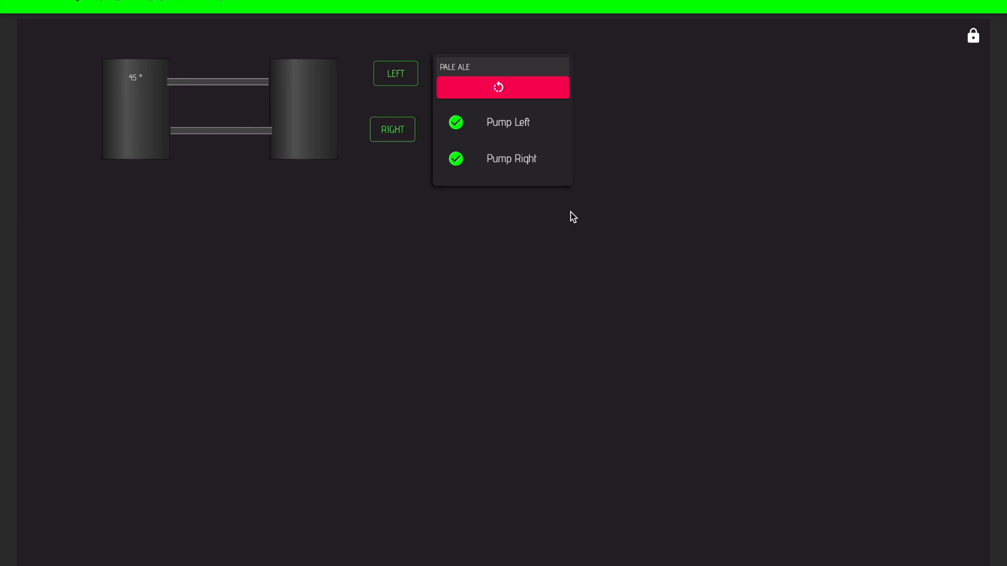